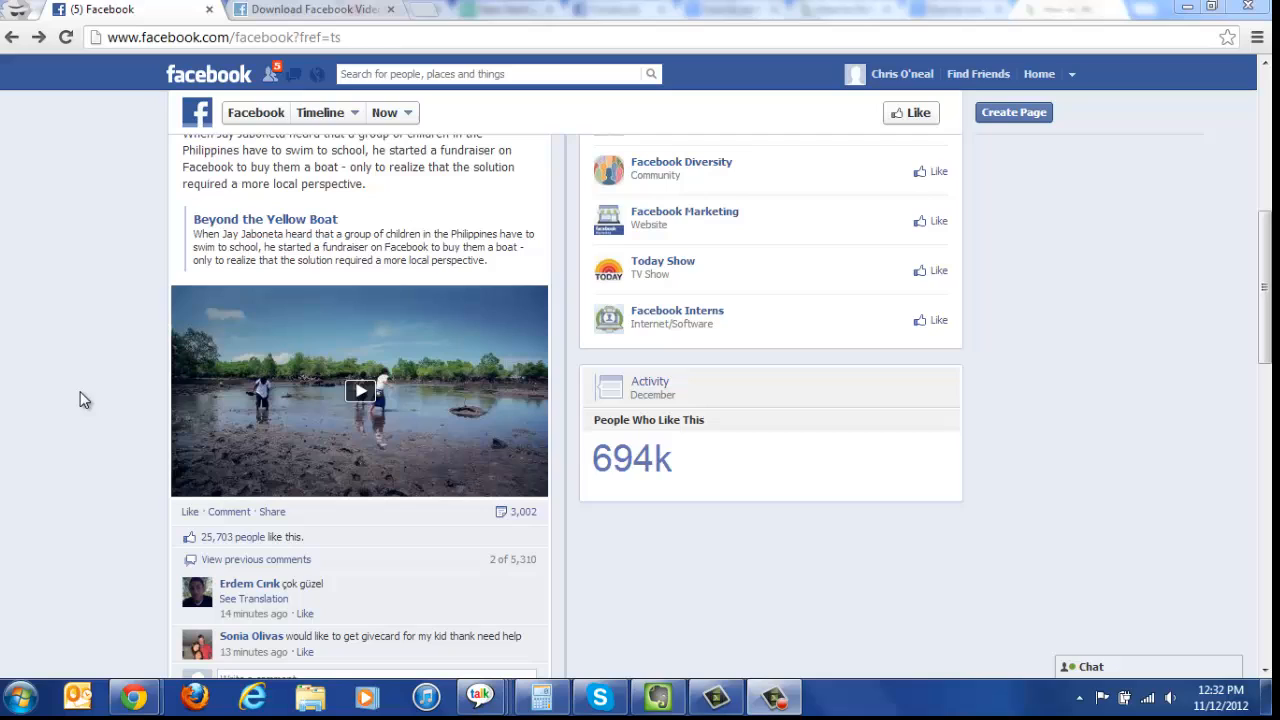
mouse_move(352, 430)
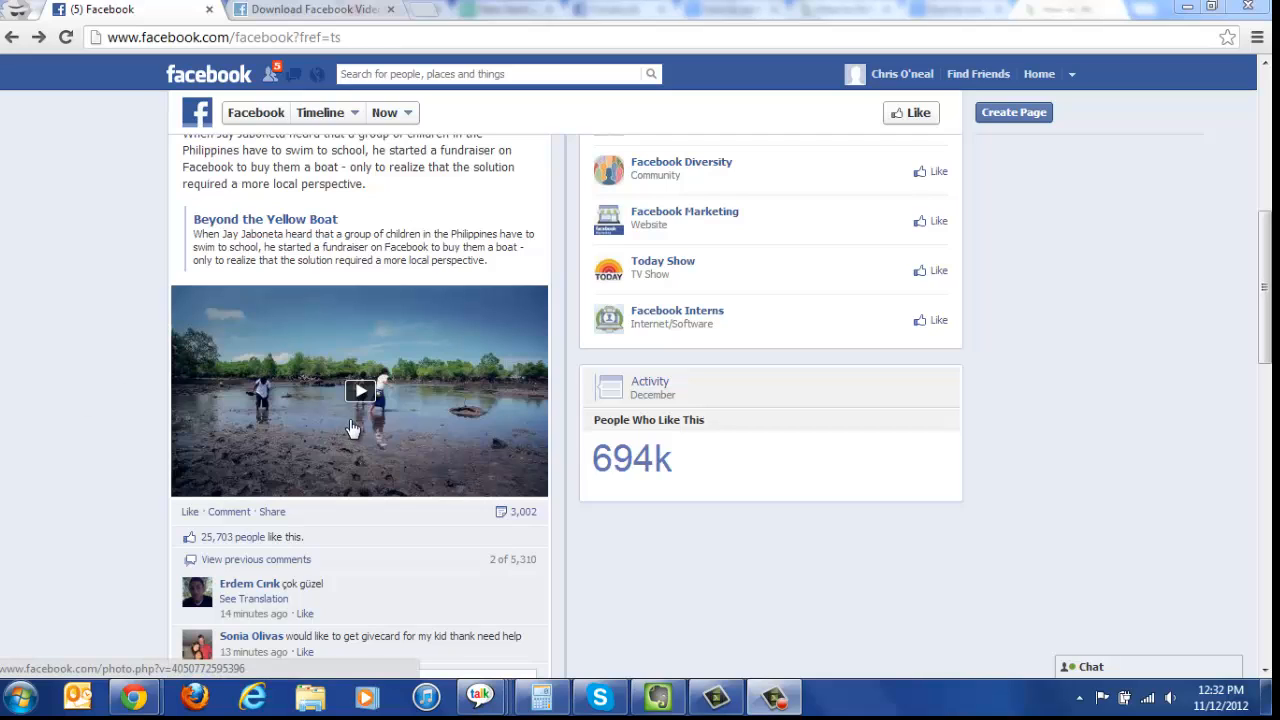
mouse_move(372, 396)
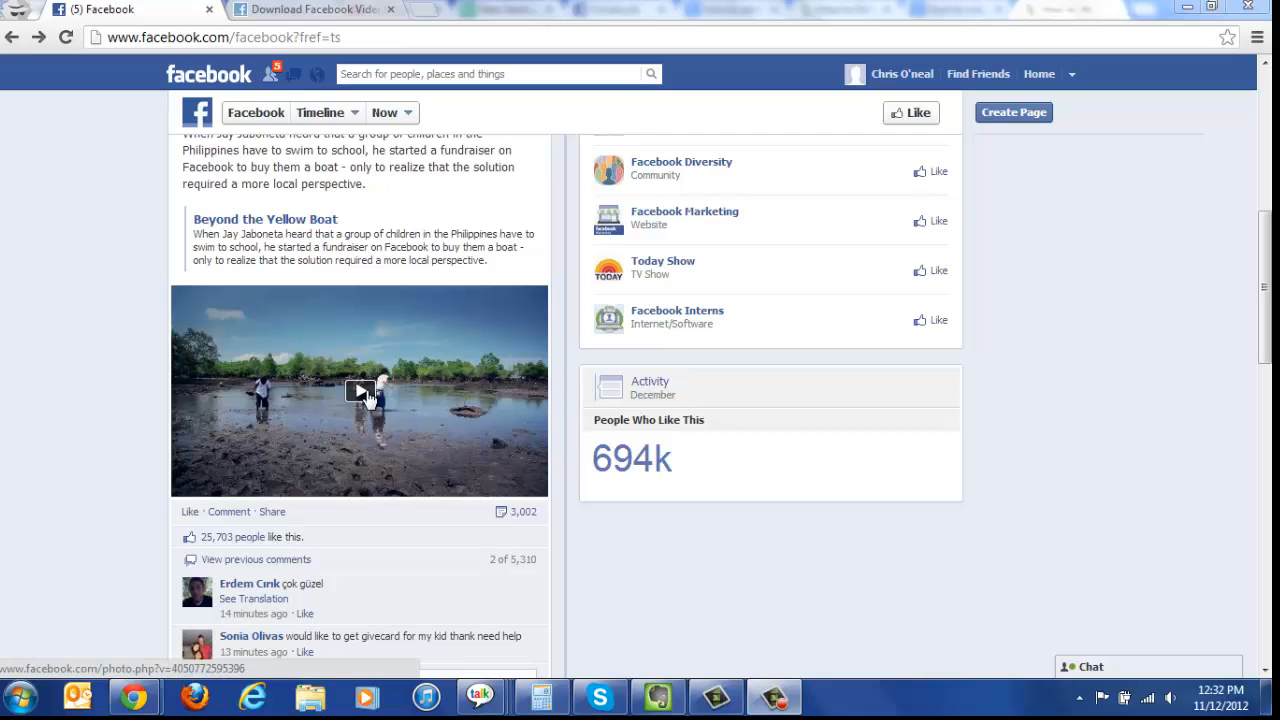
- Copy the link address of the 'Beyond the Yellow Boat' video from its thumbnail's context menu
right_click(360, 390)
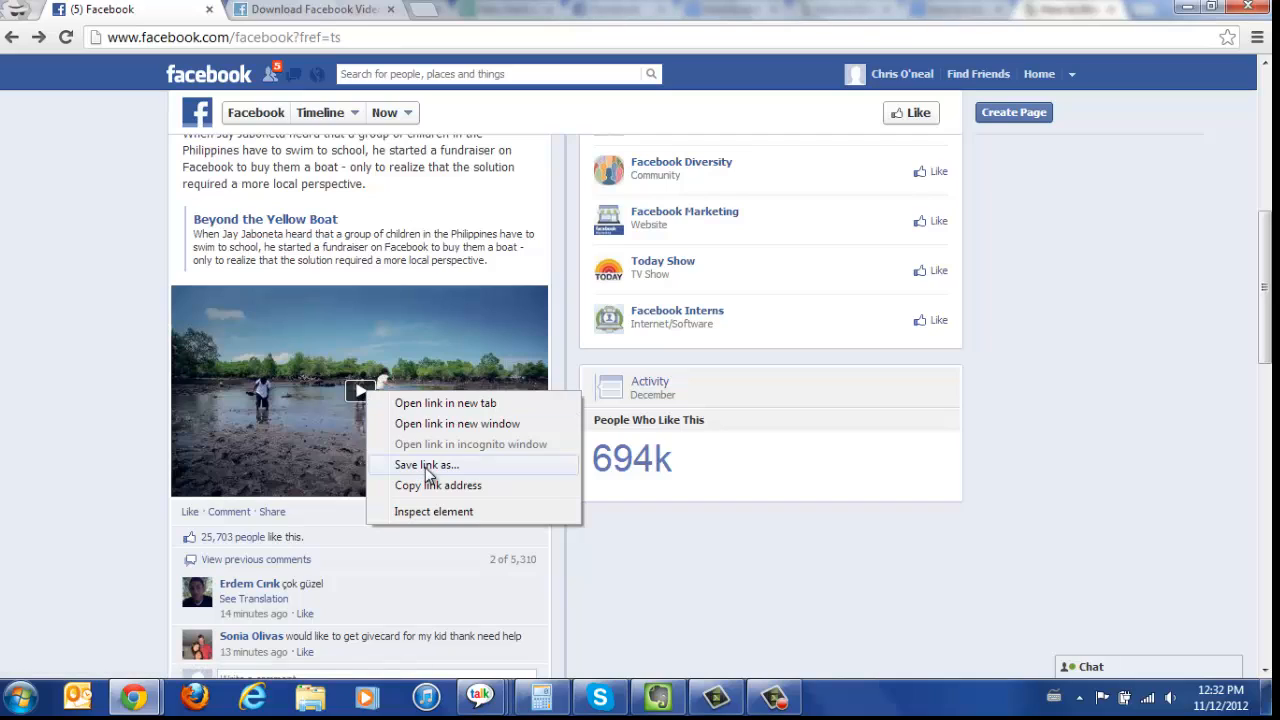
mouse_move(436, 486)
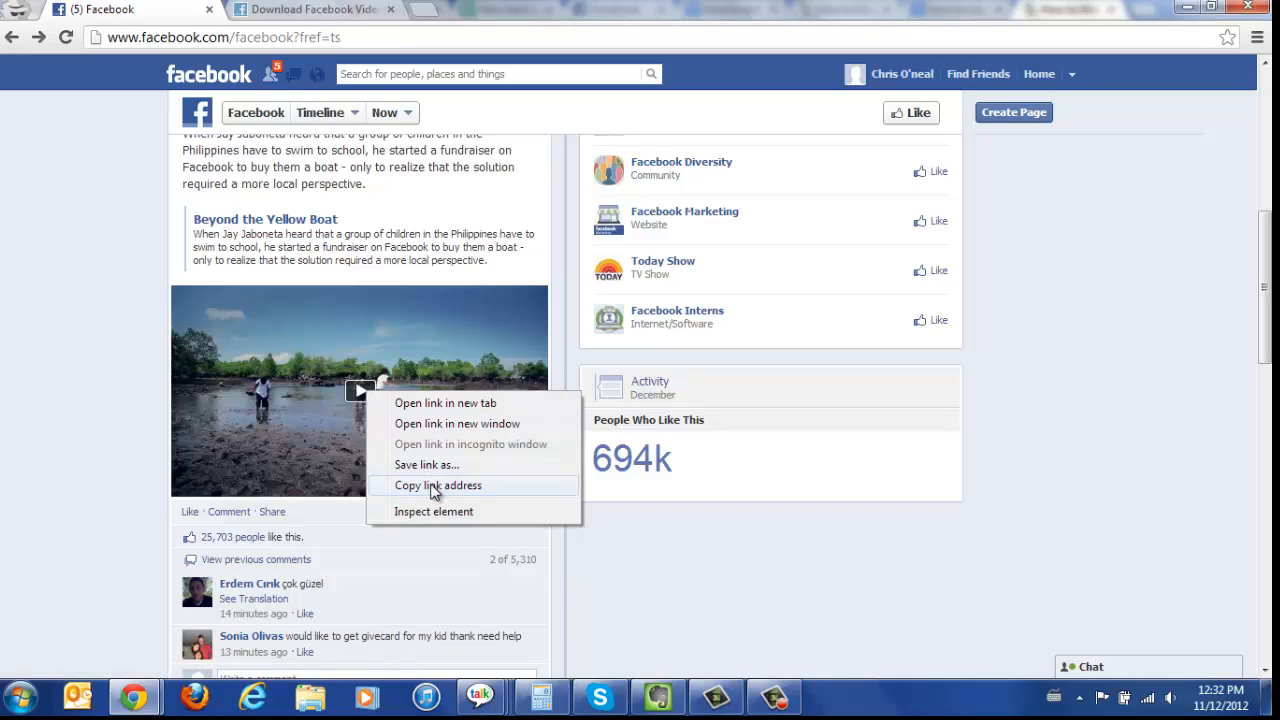
left_click(438, 486)
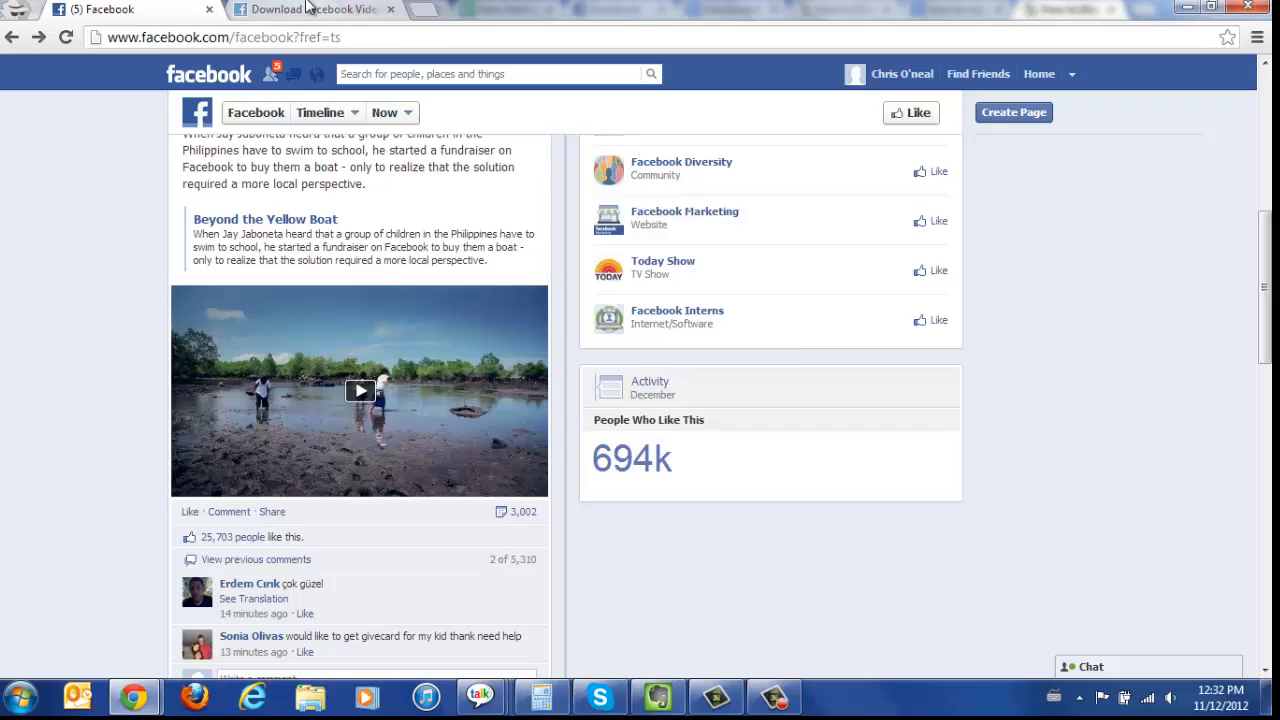
- Paste the copied Facebook link into downvids.net and submit it with DOWNLOAD !
left_click(310, 8)
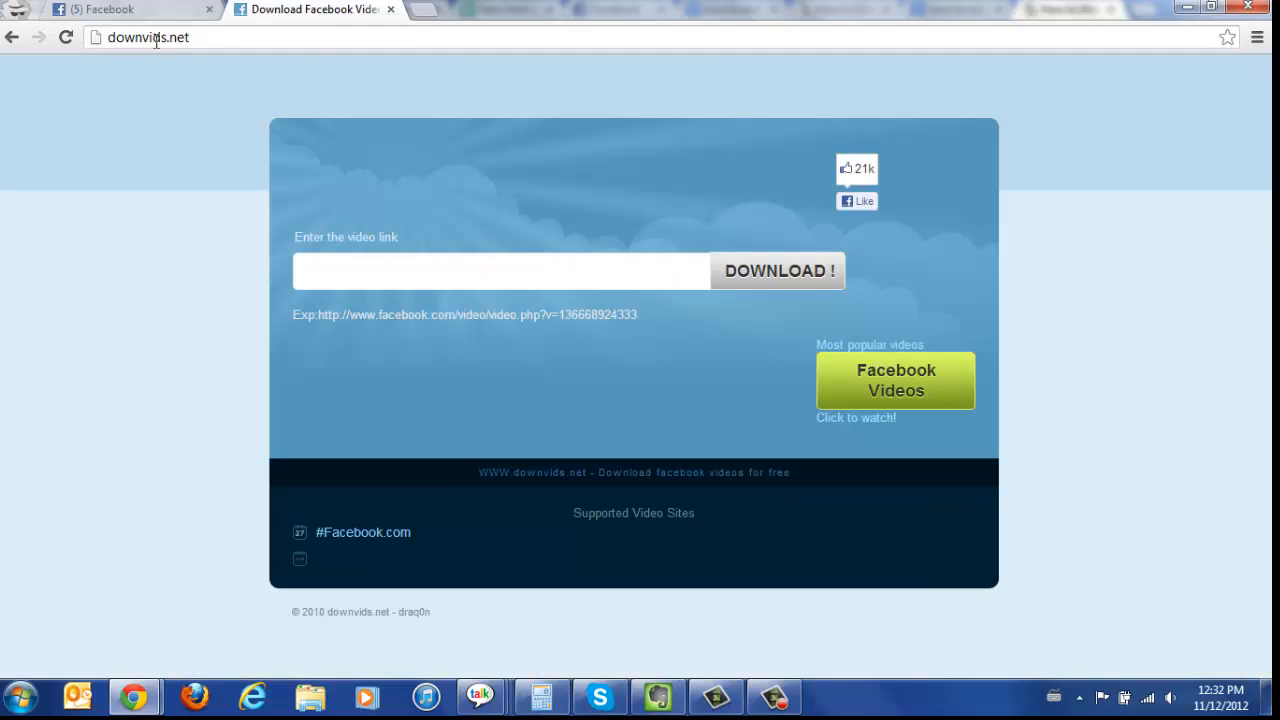
mouse_move(344, 240)
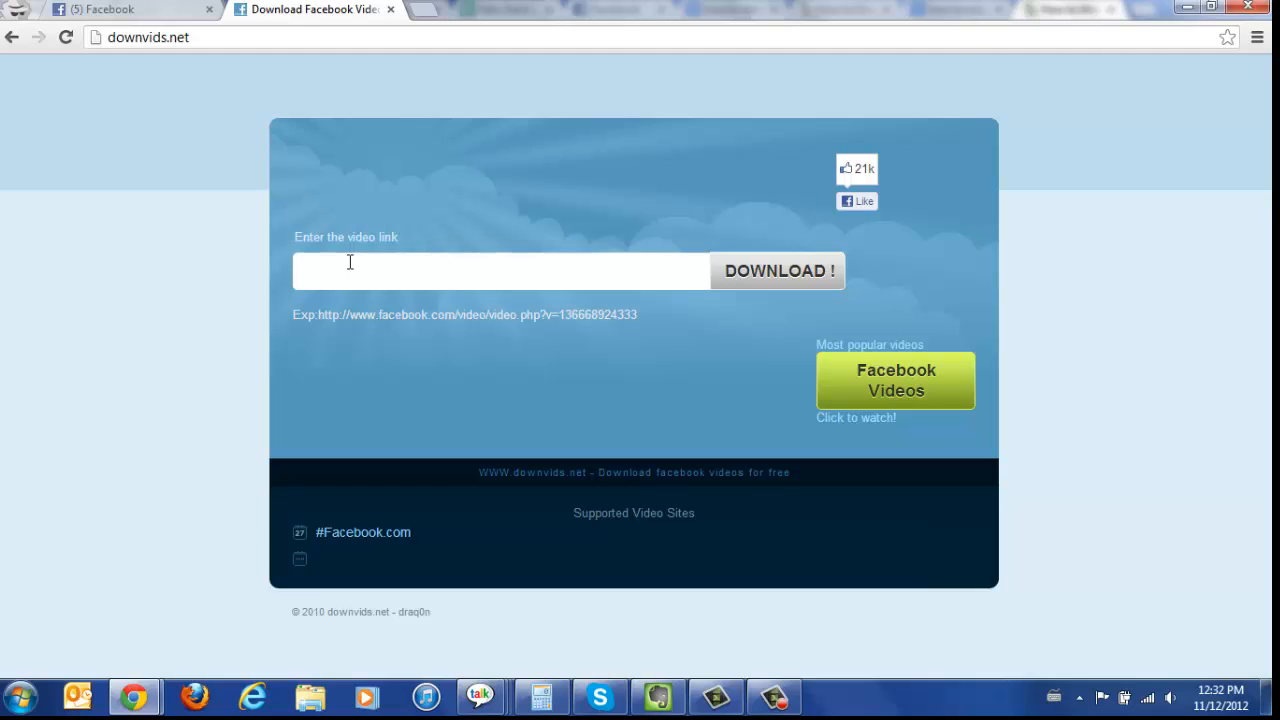
right_click(350, 270)
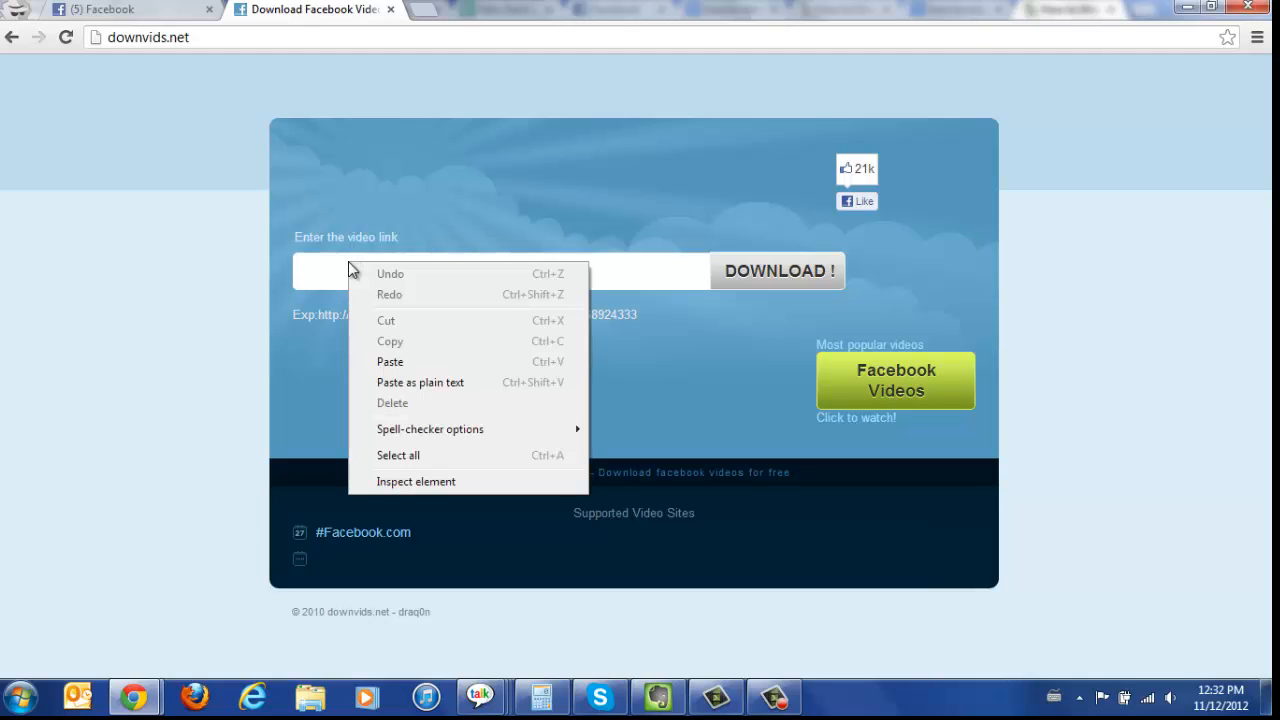
mouse_move(390, 360)
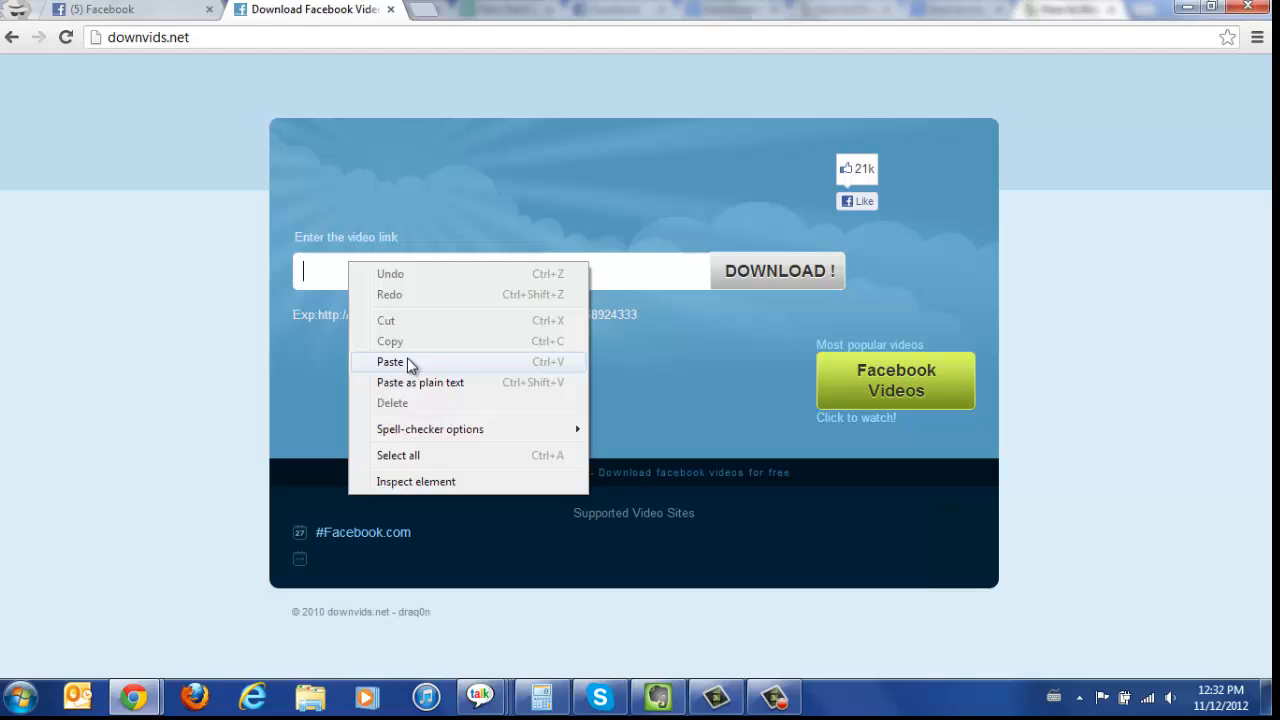
left_click(392, 360)
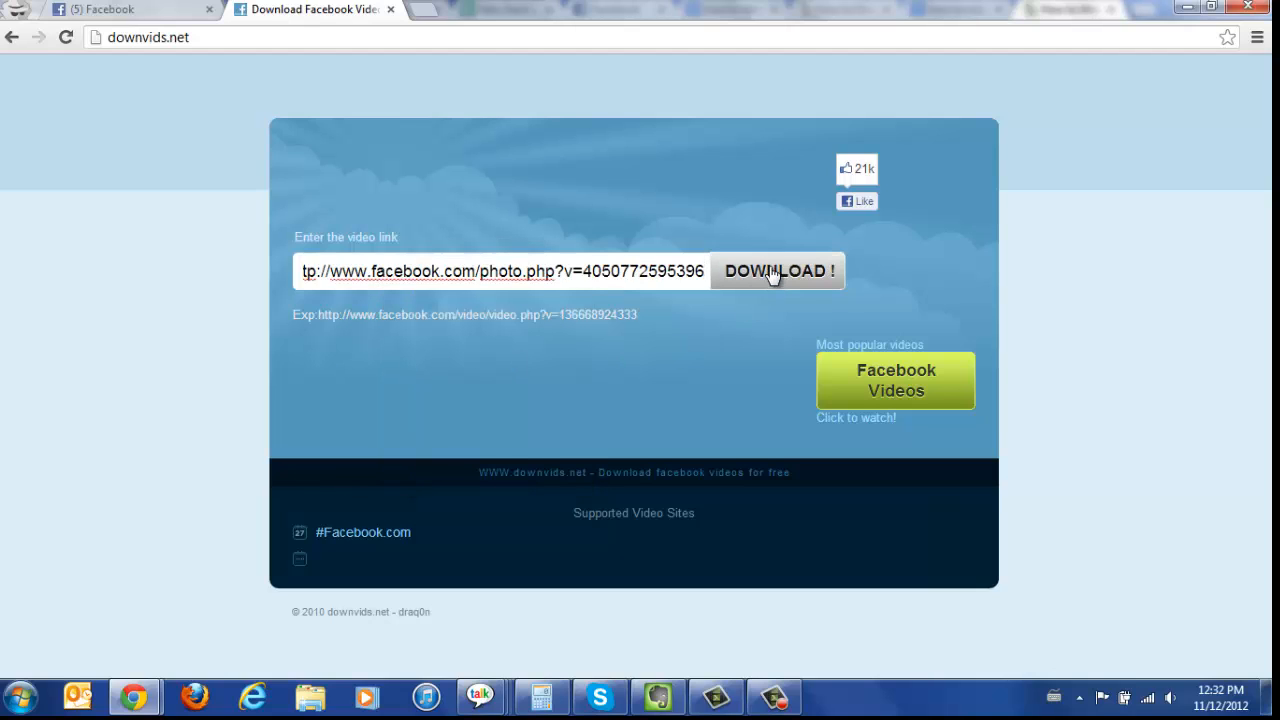
left_click(776, 272)
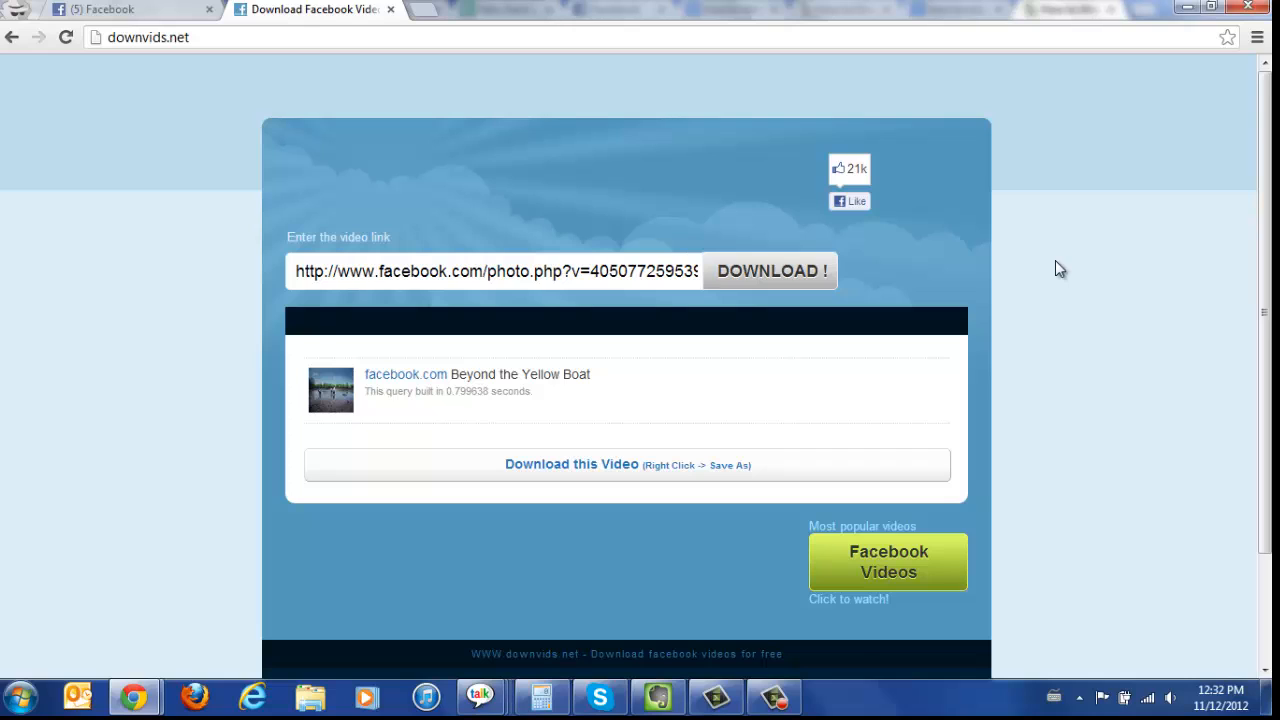
mouse_move(538, 464)
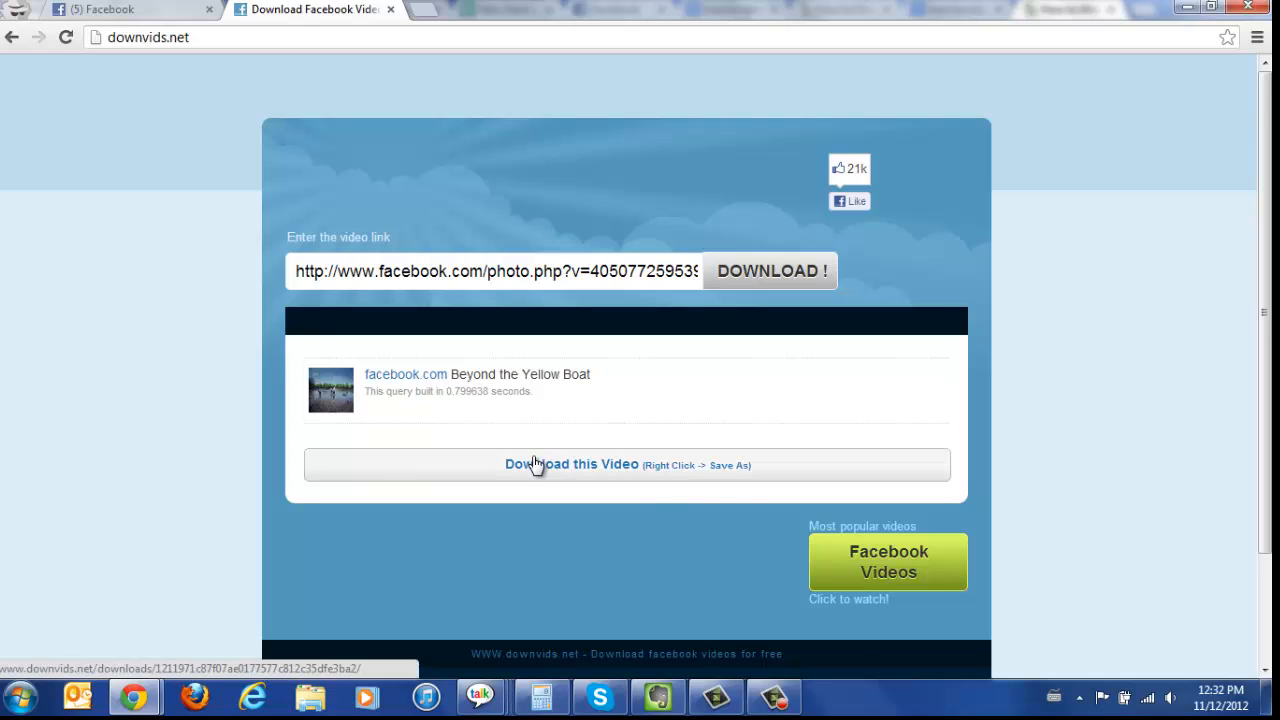
- Save 'Download this Video' via Save link as with file name sample2, then launch sample2.mp4
right_click(536, 464)
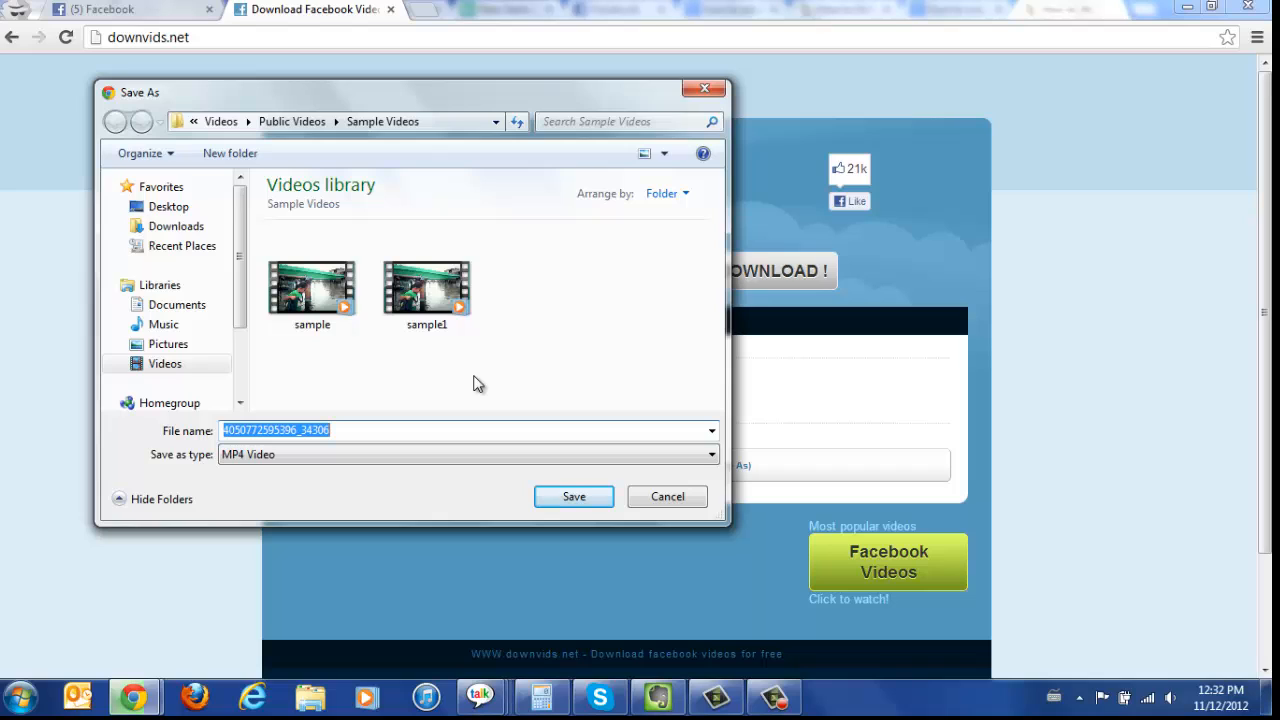
type("sample2")
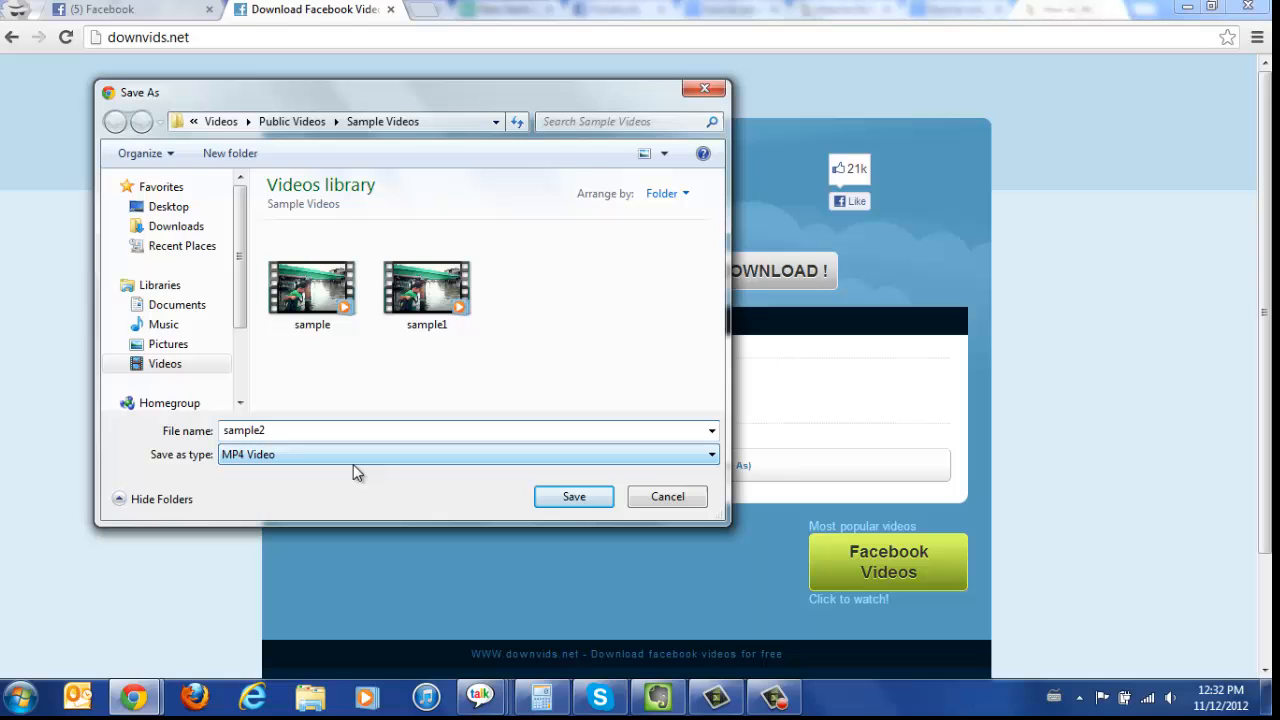
left_click(572, 496)
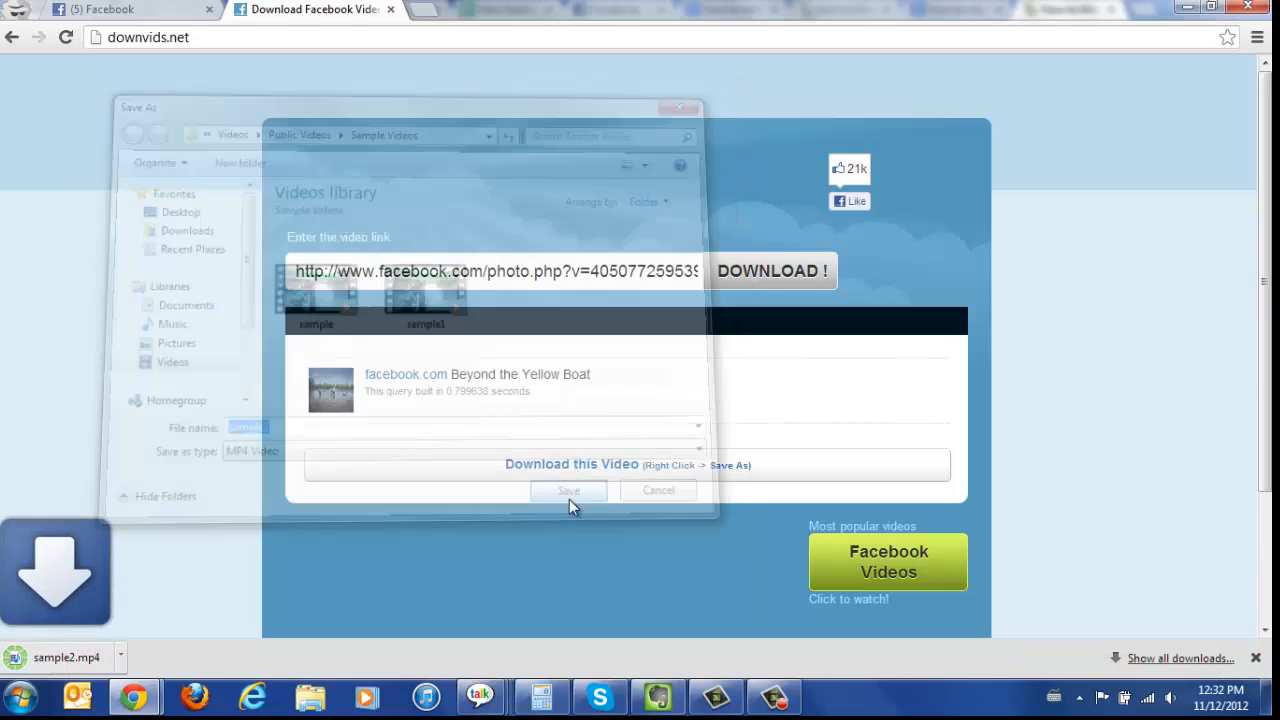
left_click(568, 490)
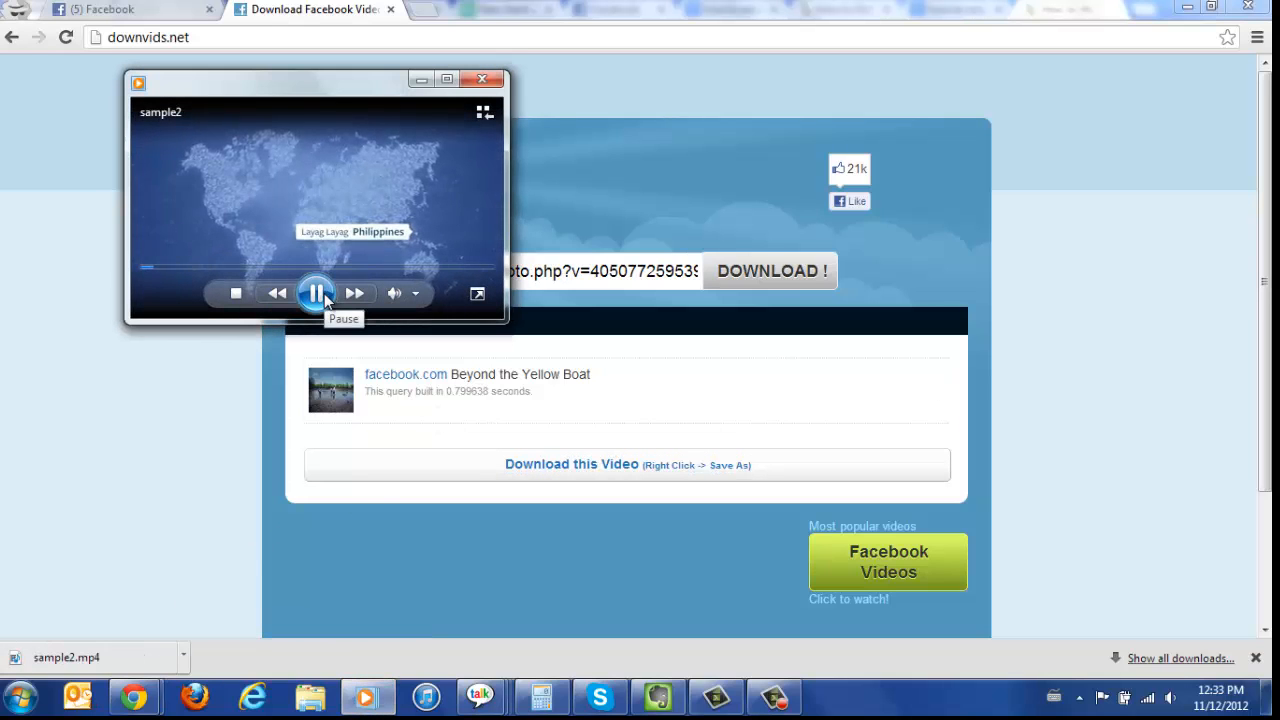
- Pause the sample2 video playing in Windows Media Player
left_click(316, 292)
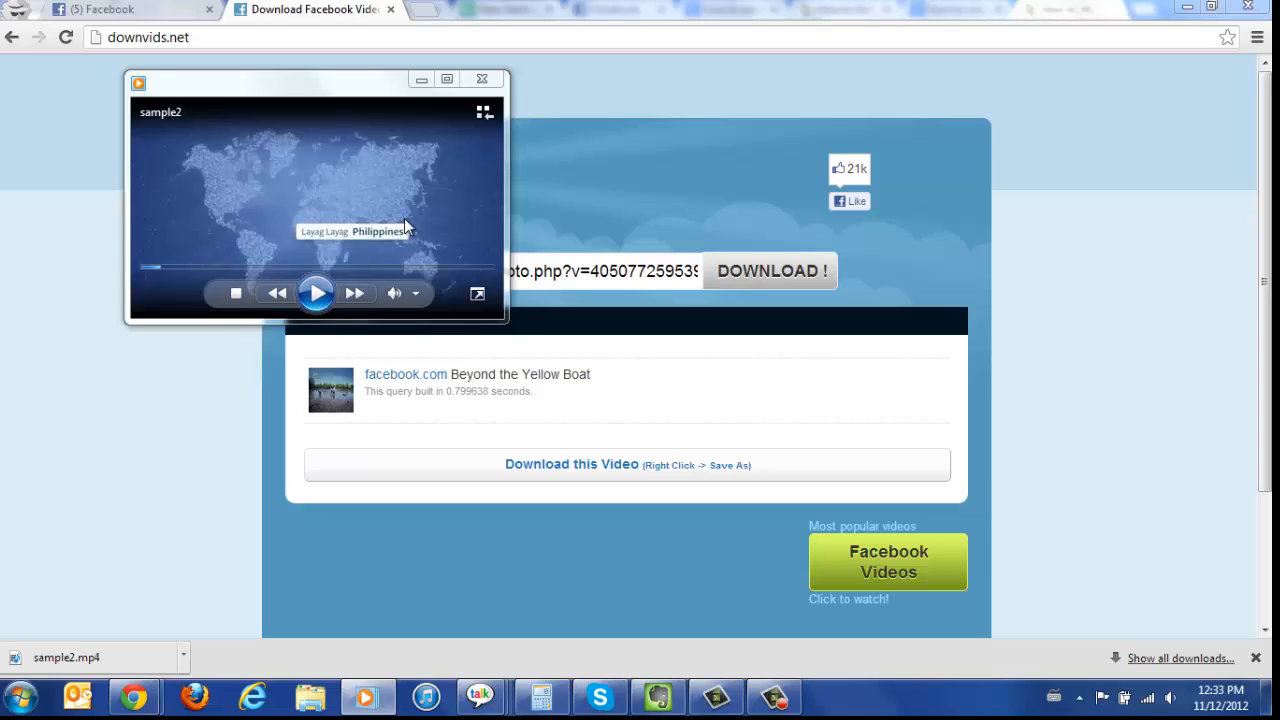